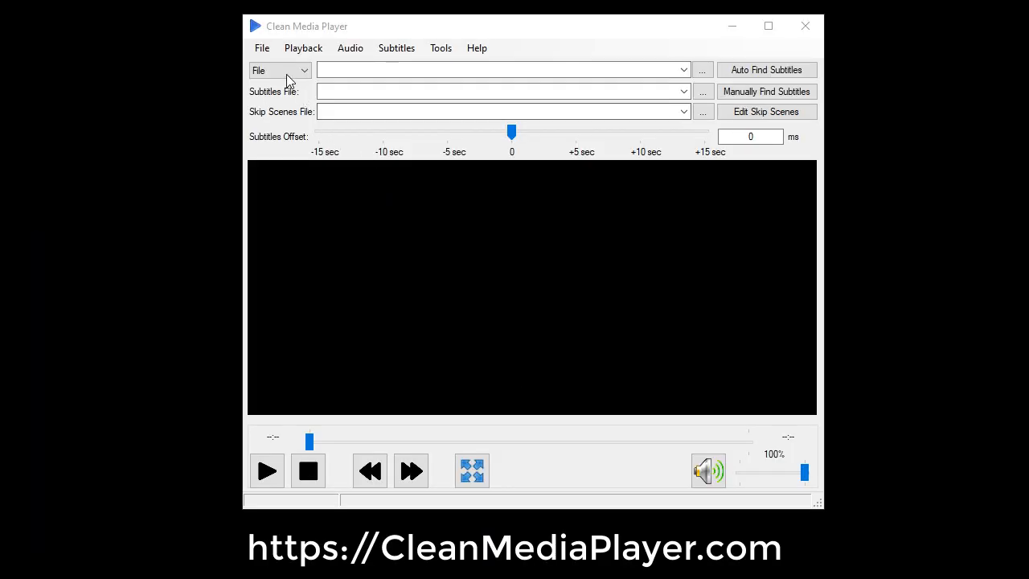
# Choose Videos\The Goonies.mp4 as the media source
pyautogui.click(303, 70)
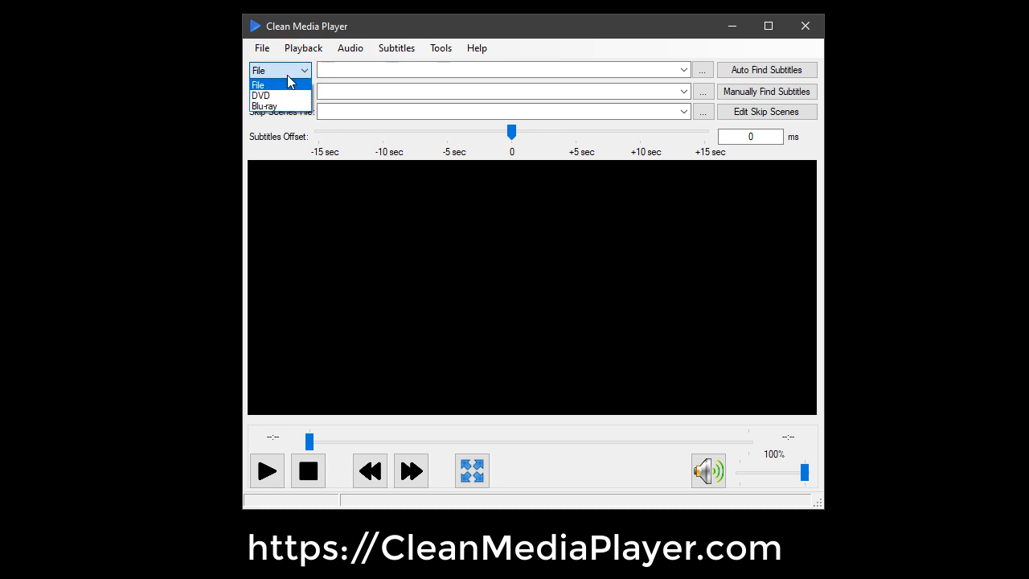
pyautogui.moveTo(266, 105)
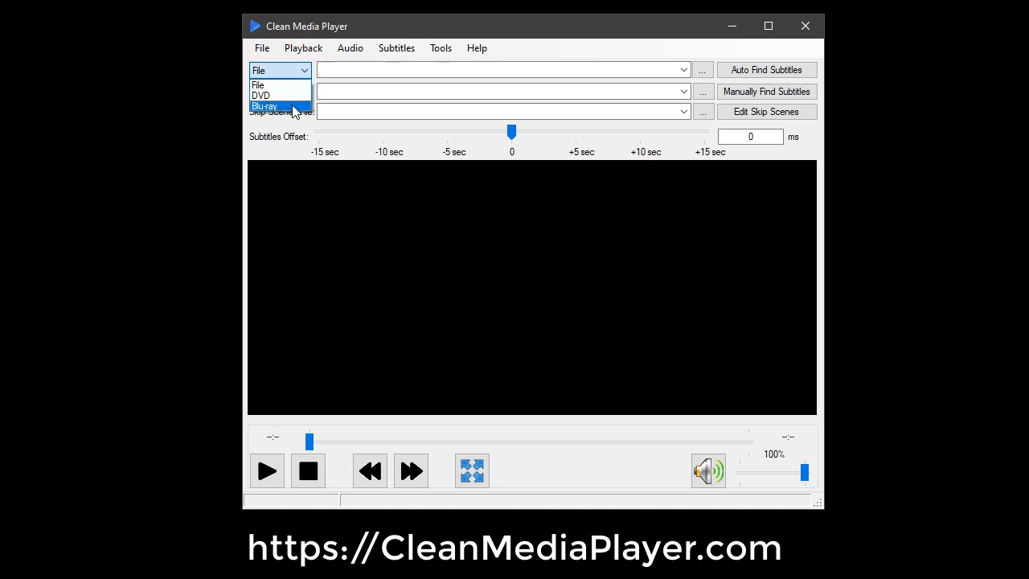
pyautogui.moveTo(279, 84)
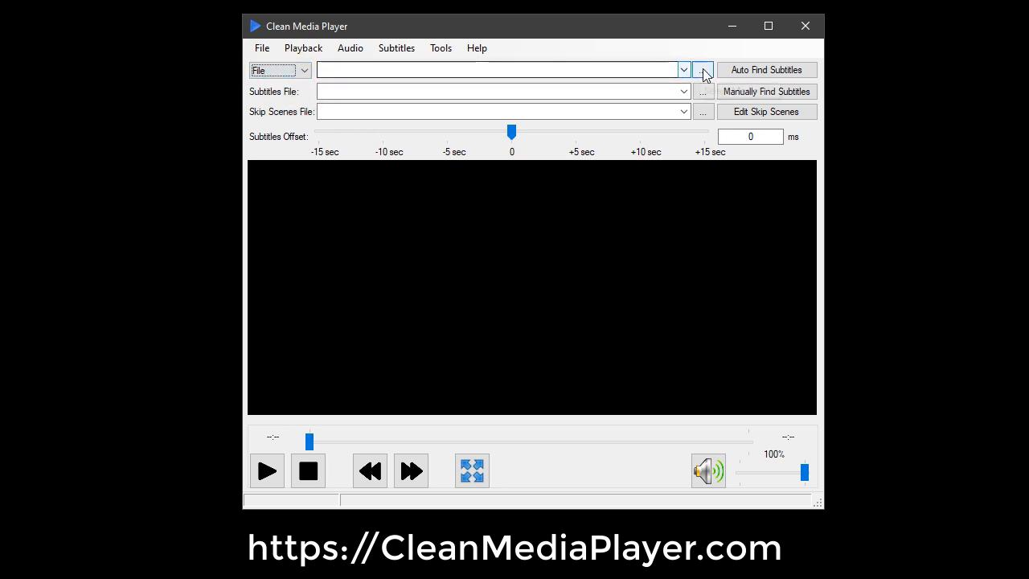
pyautogui.click(703, 70)
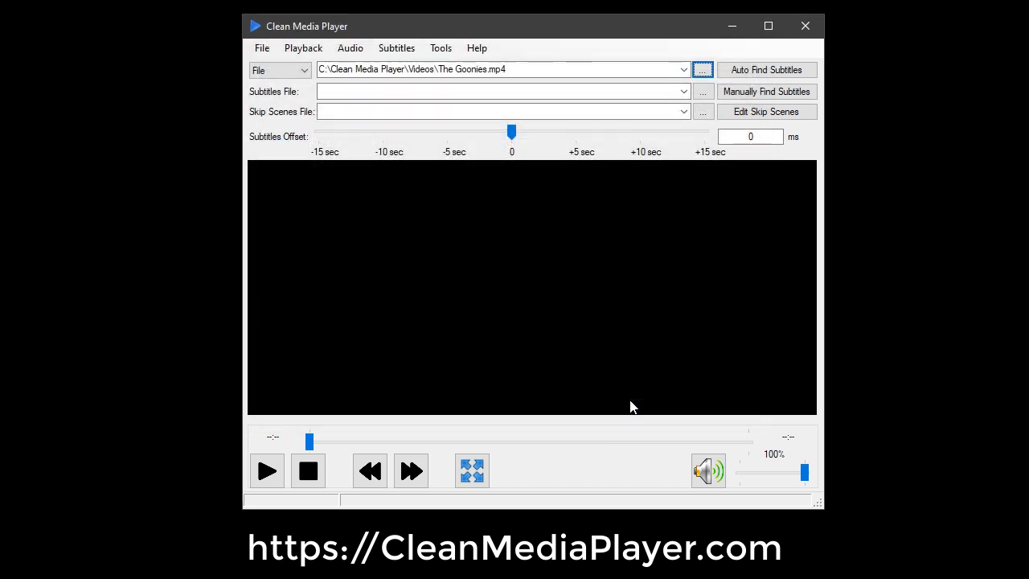
pyautogui.moveTo(766, 69)
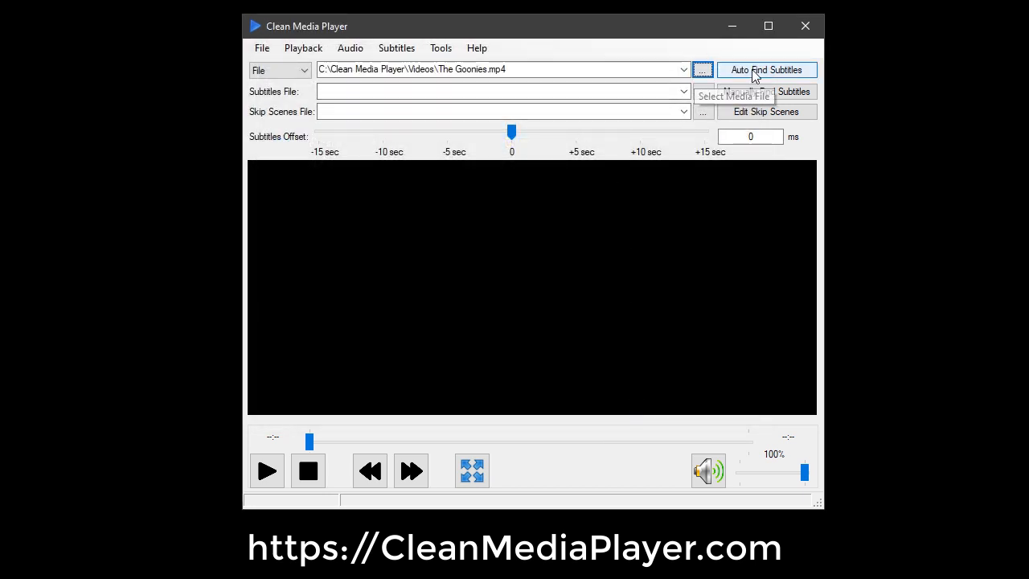
pyautogui.moveTo(766, 70)
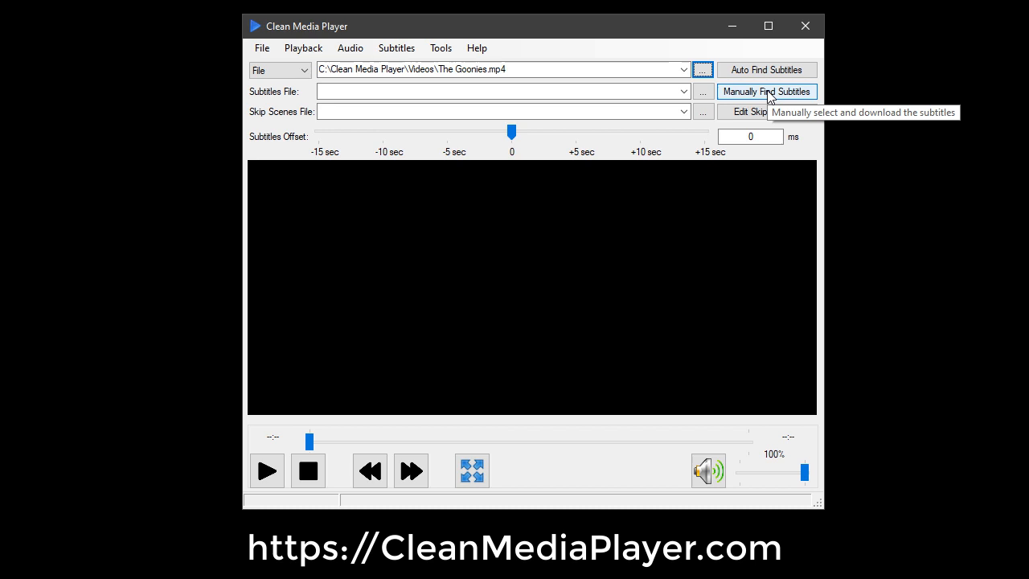
pyautogui.moveTo(767, 70)
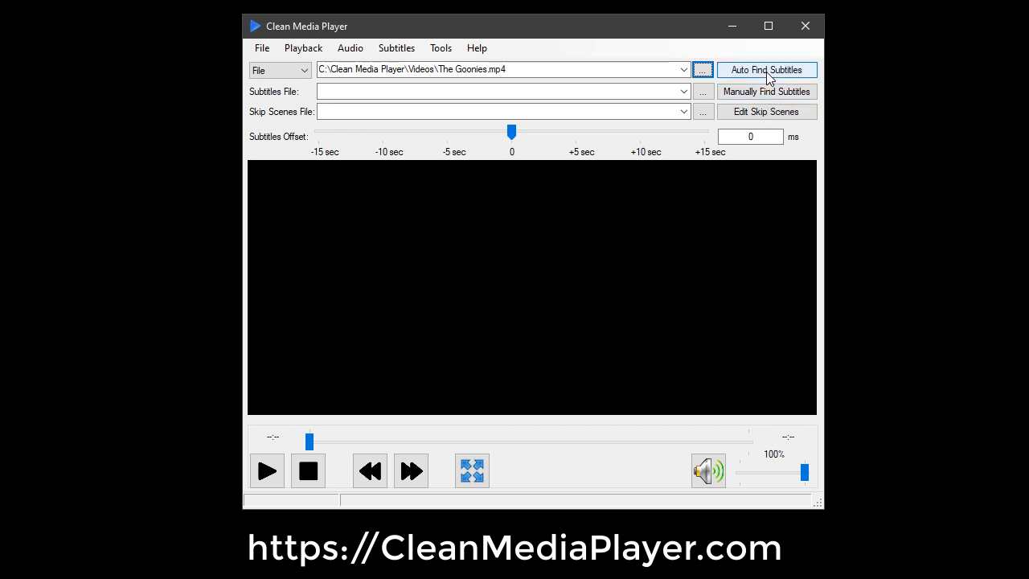
# Auto-download The goonies.srt subtitles and dismiss the success message
pyautogui.click(766, 70)
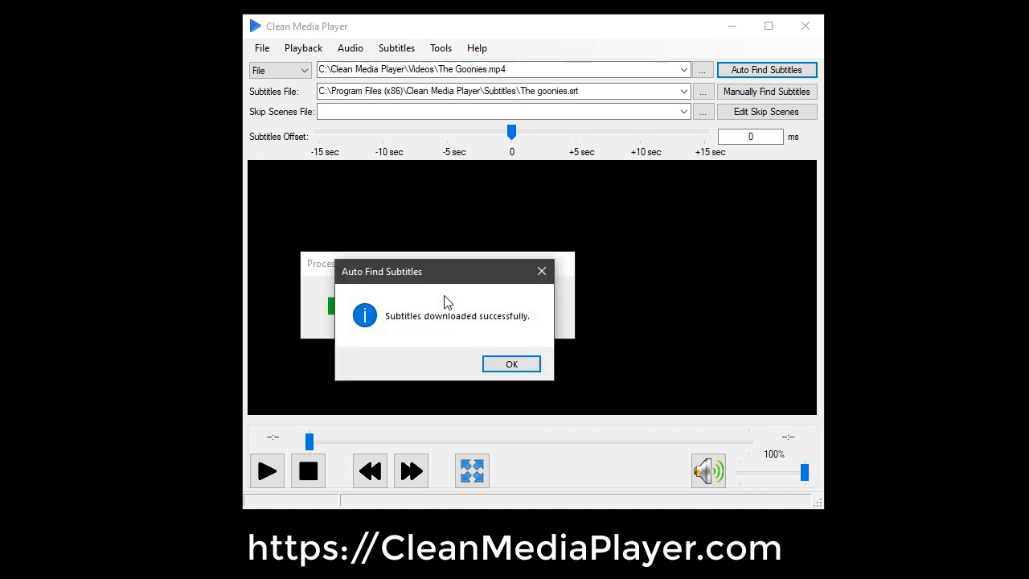
pyautogui.click(512, 363)
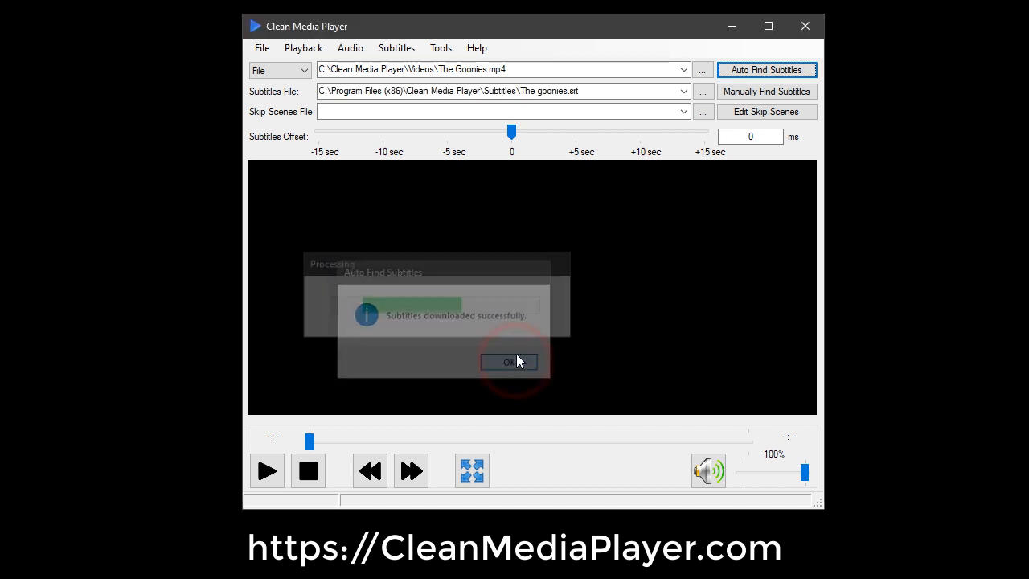
pyautogui.click(508, 361)
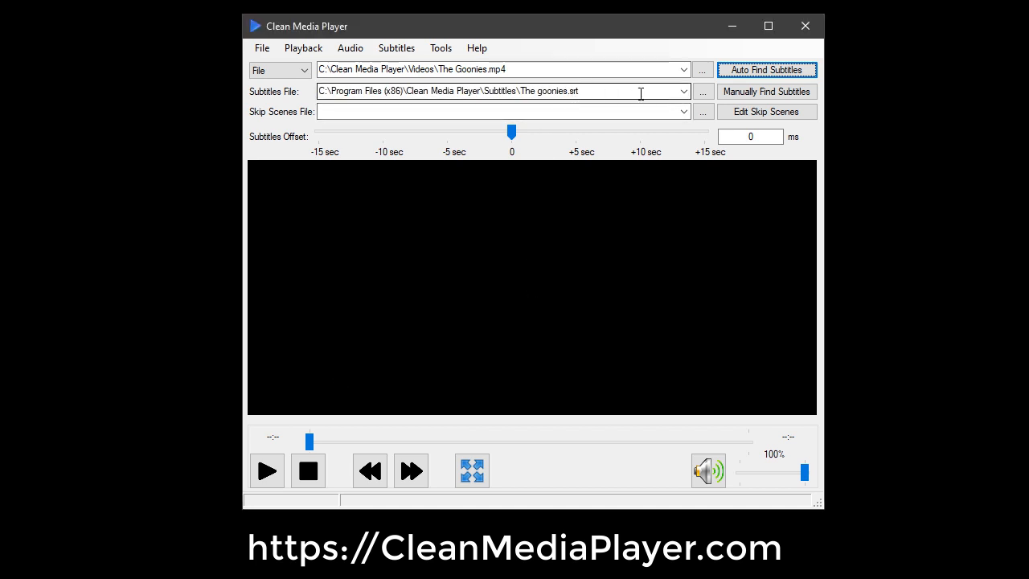
pyautogui.click(767, 91)
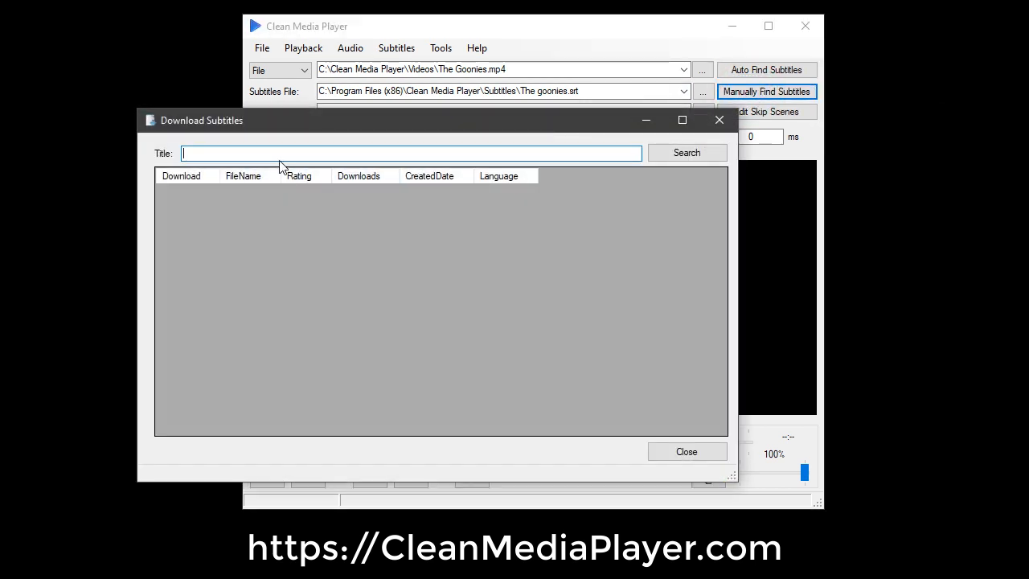
# Search subtitles by title 'The Goonies' and download the first, top-rated result
pyautogui.write('The Goon')
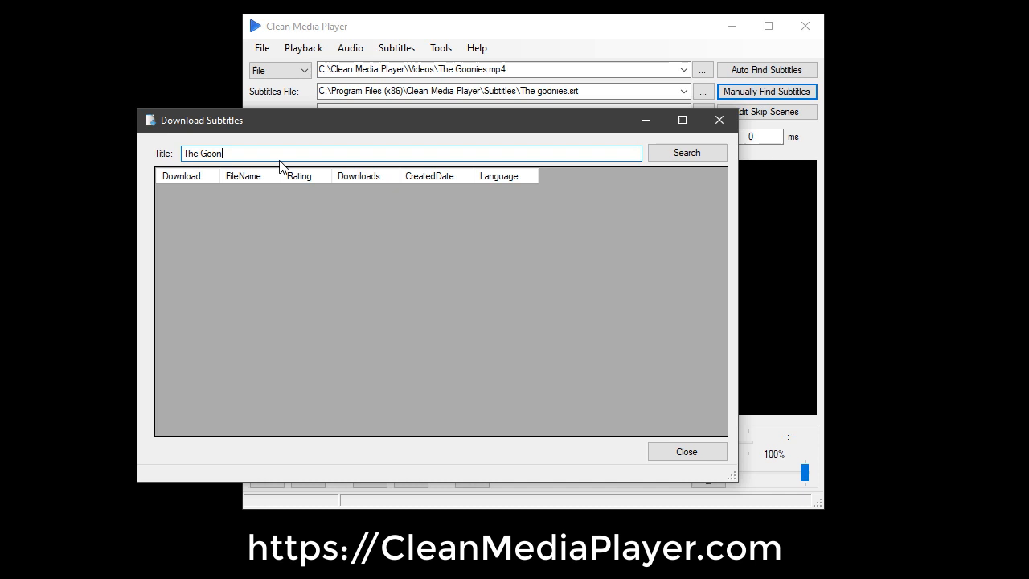
pyautogui.click(686, 153)
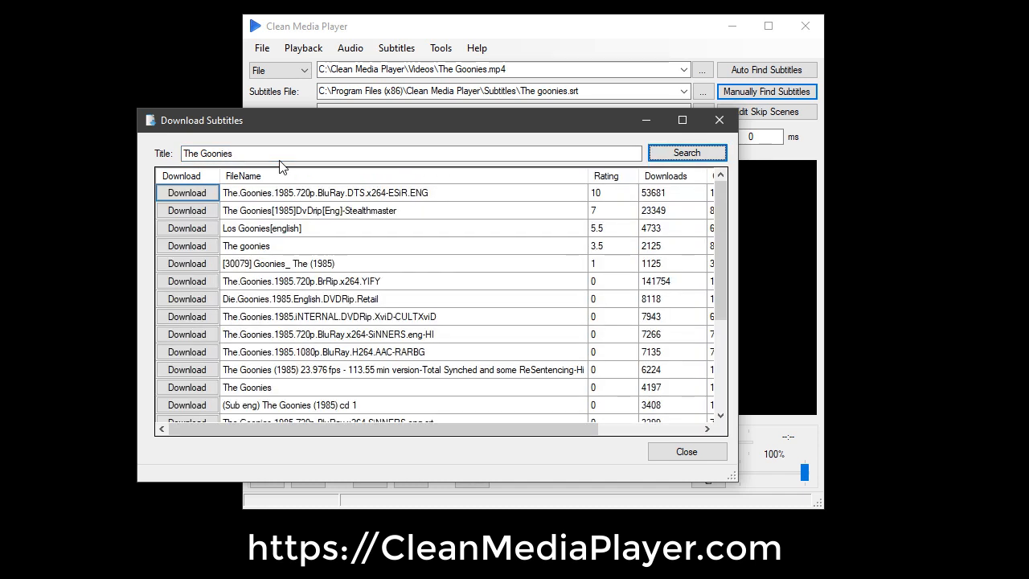
pyautogui.moveTo(411, 199)
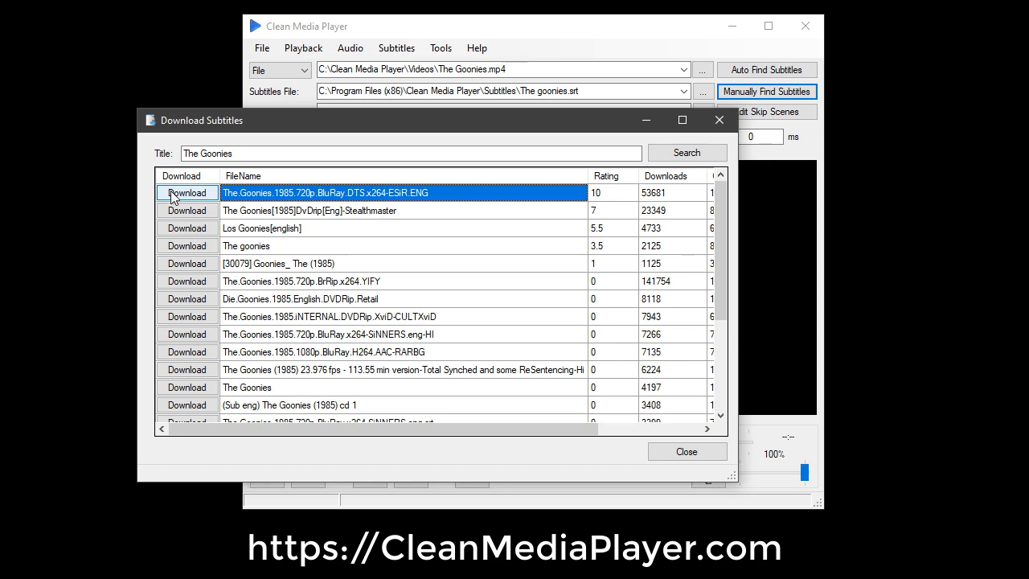
pyautogui.click(686, 451)
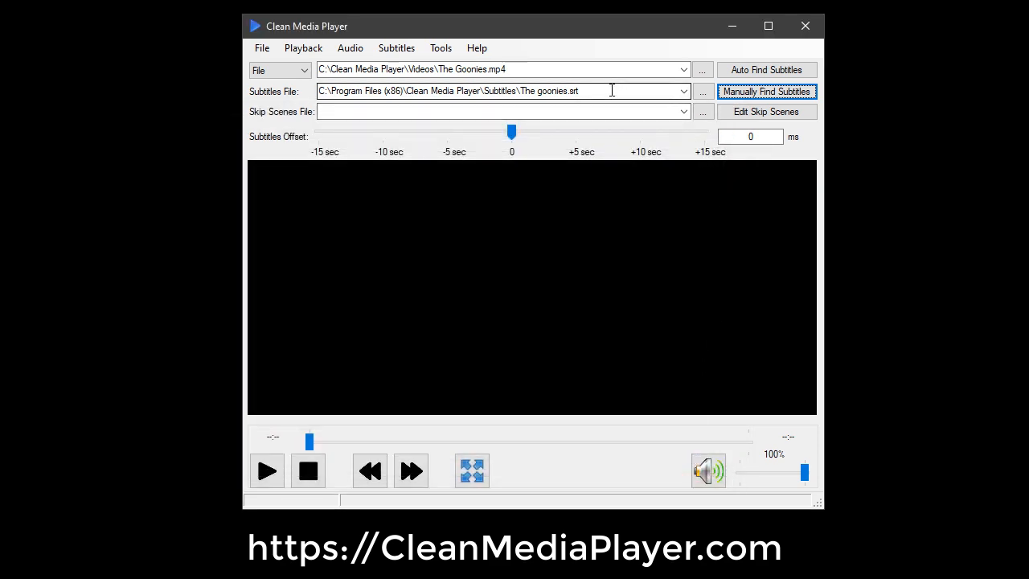
# Confirm Enable Filter is checked with Visible set to When Censored, then play the movie
pyautogui.click(395, 48)
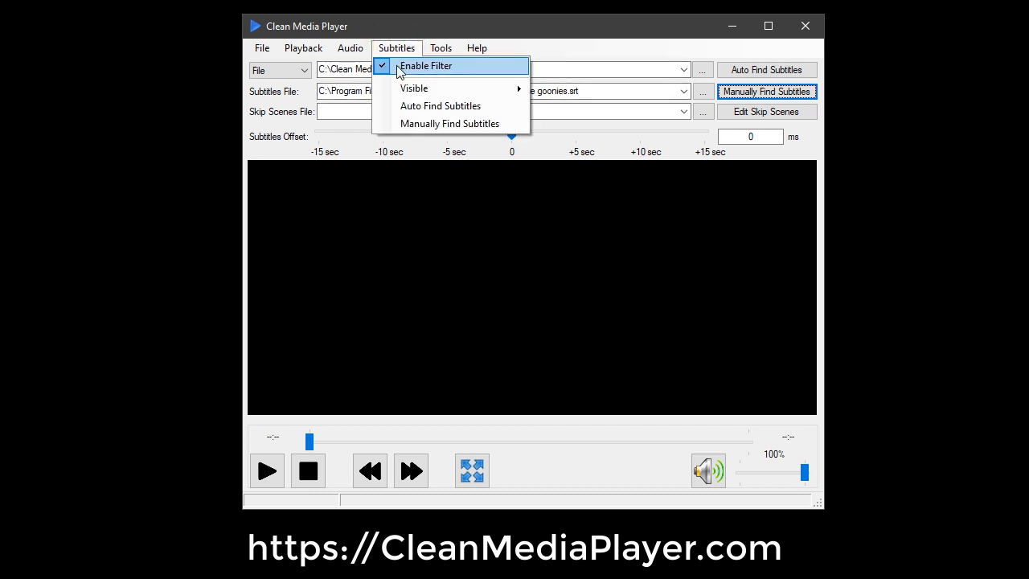
pyautogui.moveTo(414, 88)
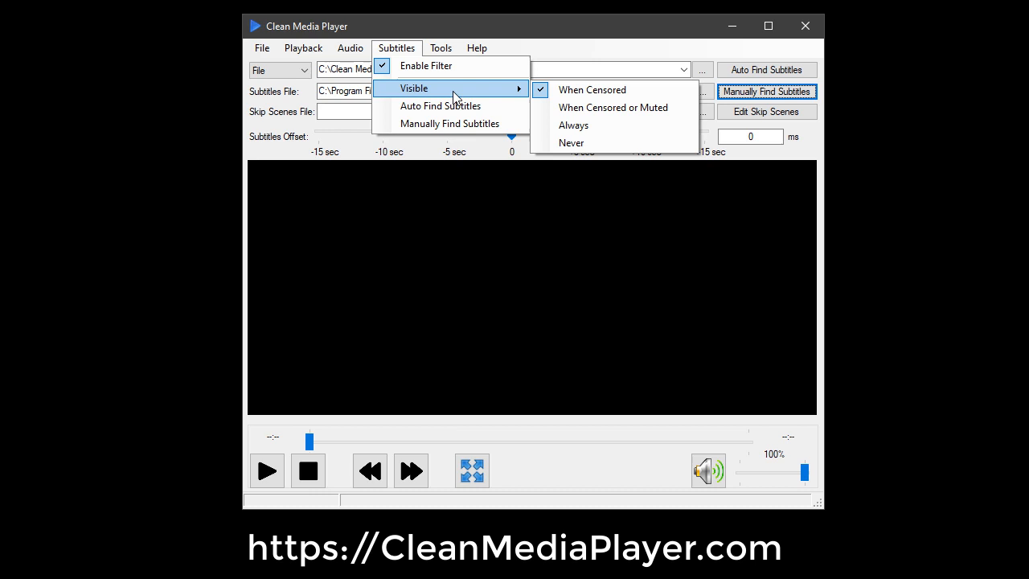
pyautogui.moveTo(591, 90)
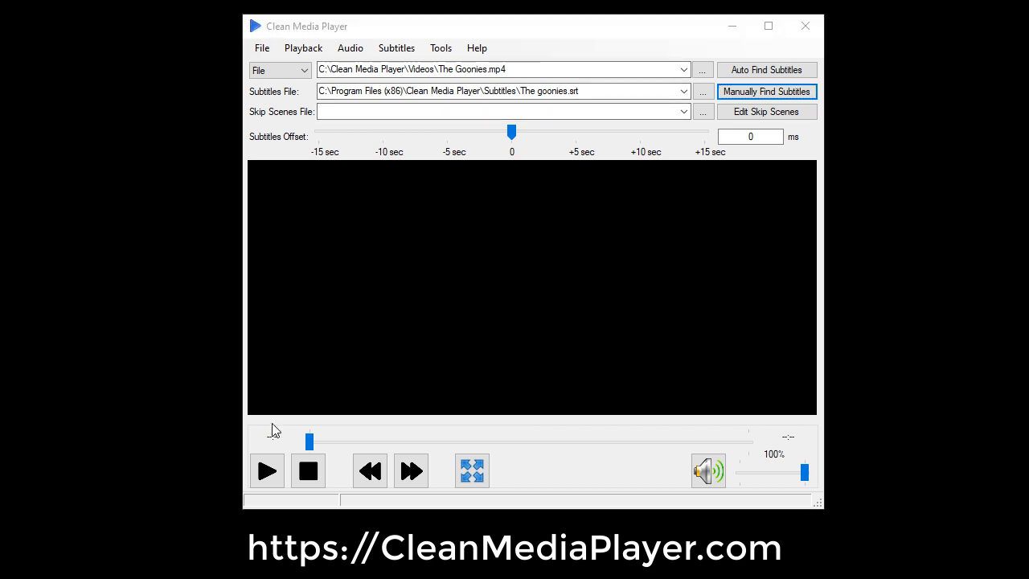
pyautogui.click(267, 471)
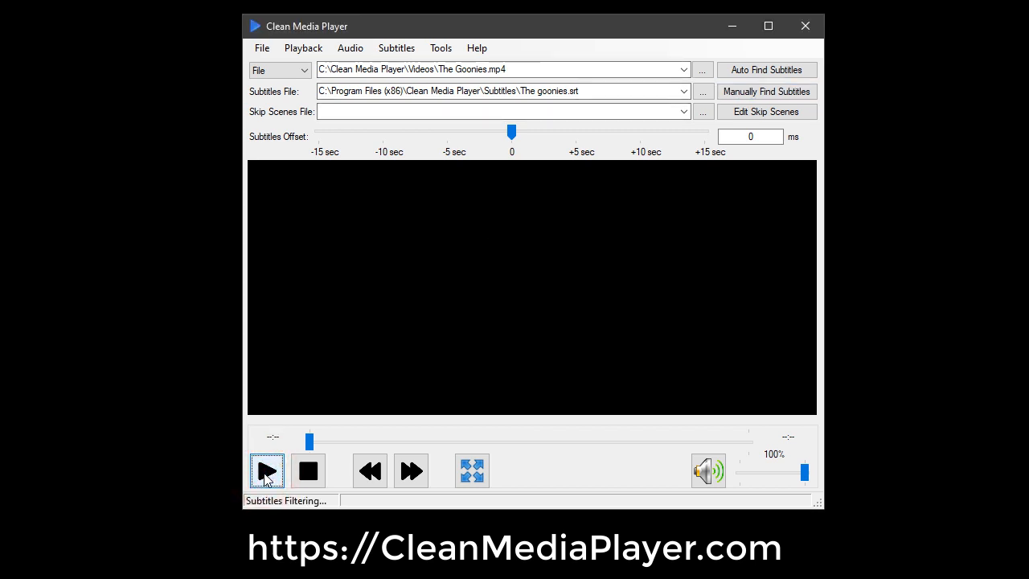
pyautogui.click(266, 471)
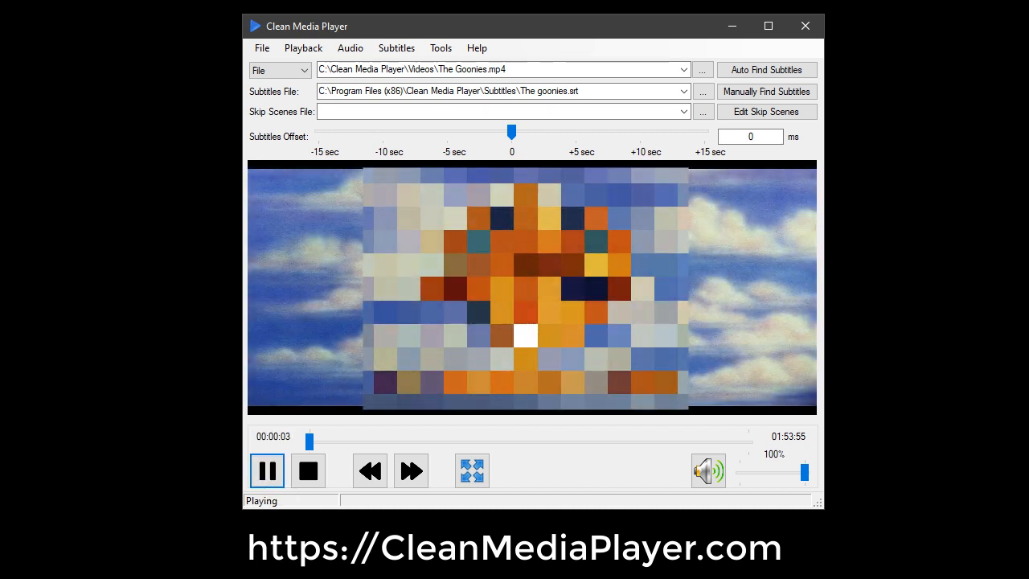
pyautogui.click(512, 133)
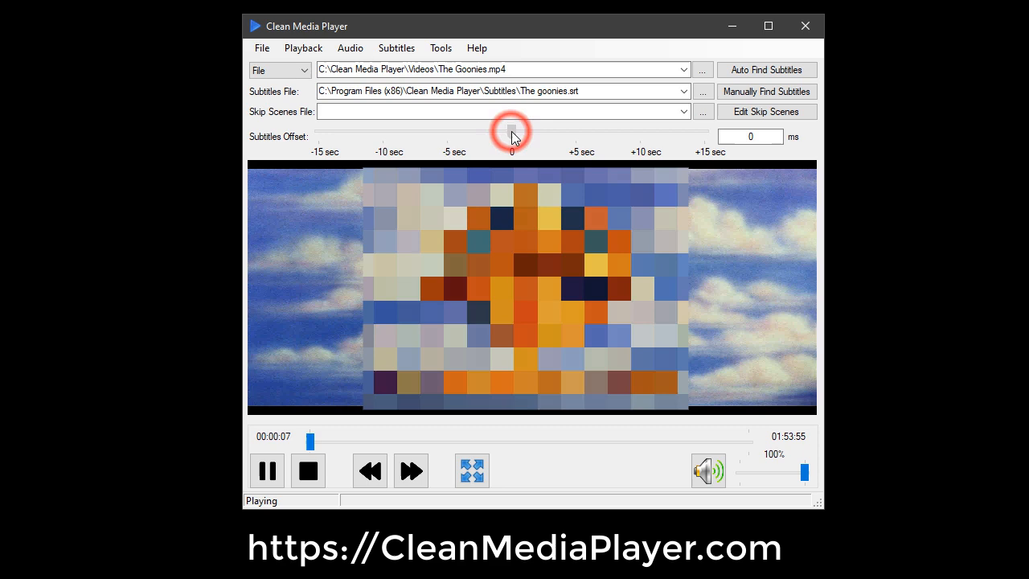
# Set the Subtitles Offset slider to 938 ms
pyautogui.moveTo(513, 132); pyautogui.dragTo(523, 133)
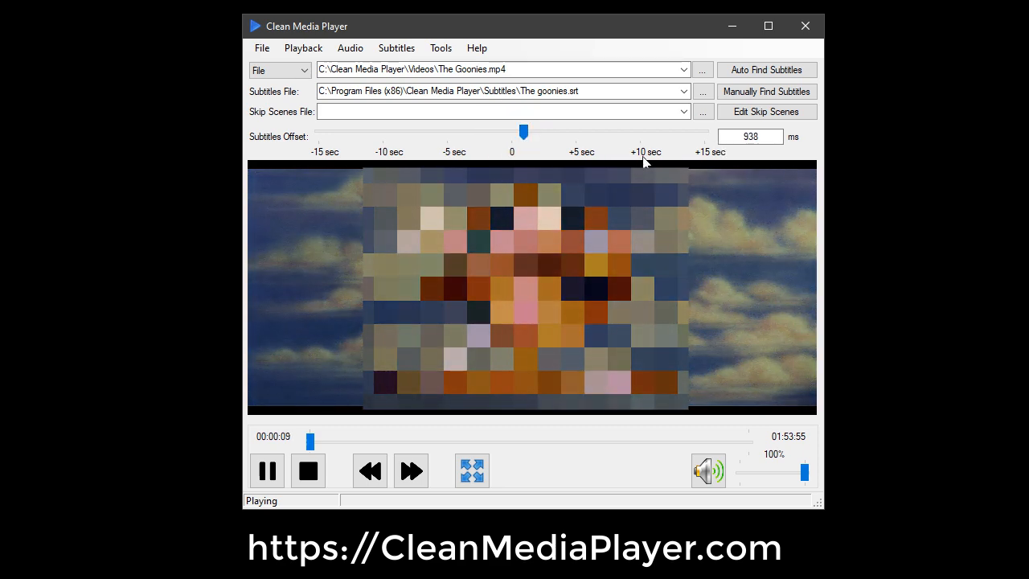
pyautogui.moveTo(308, 471)
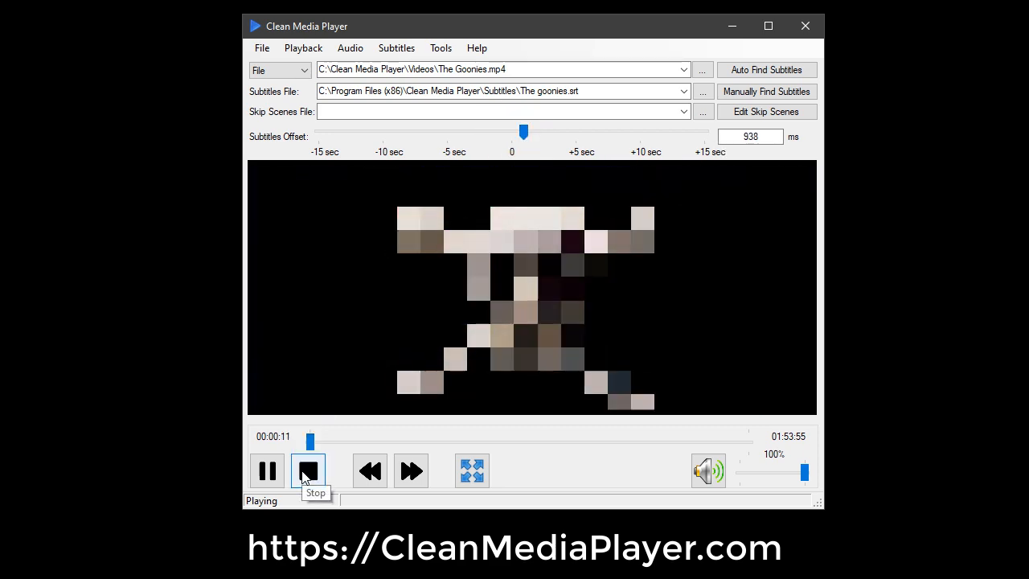